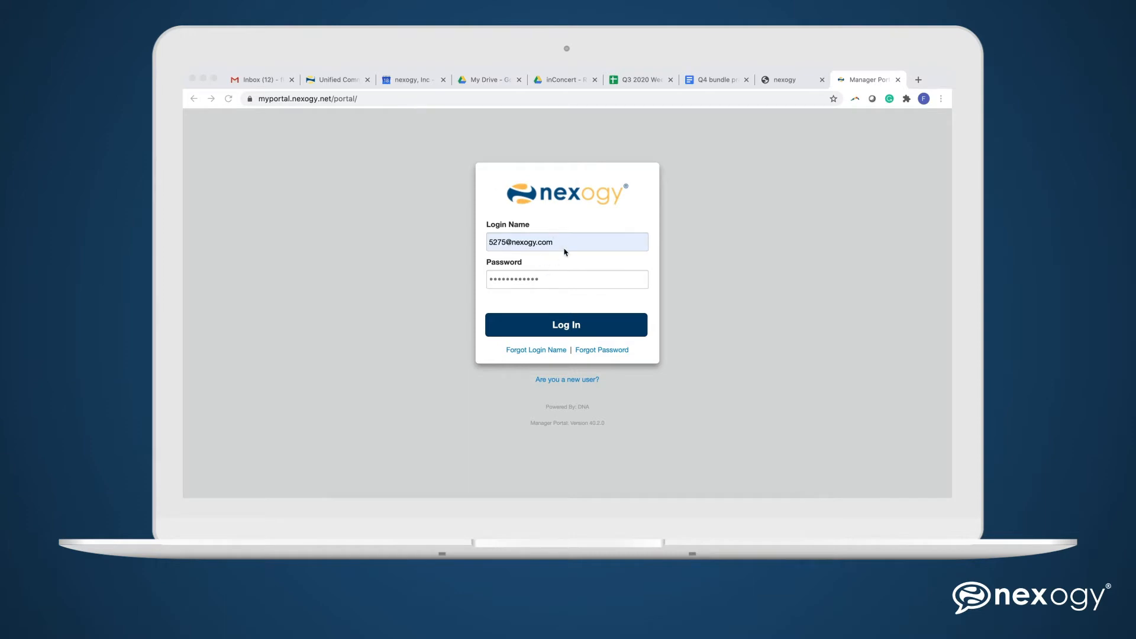
pyautogui.moveTo(517, 249)
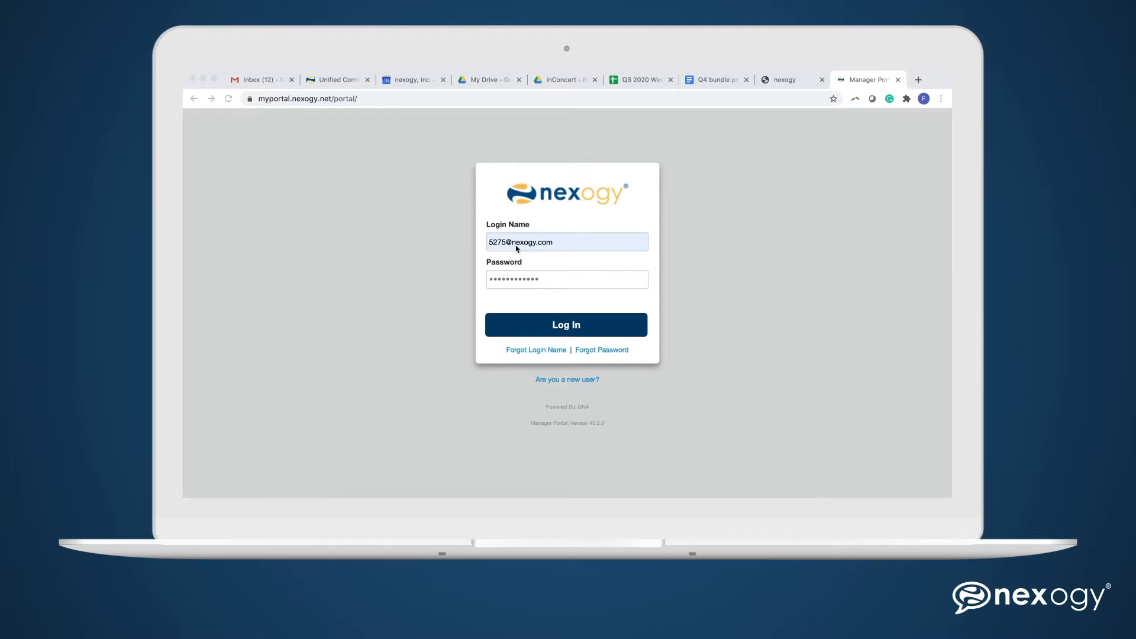
pyautogui.moveTo(548, 253)
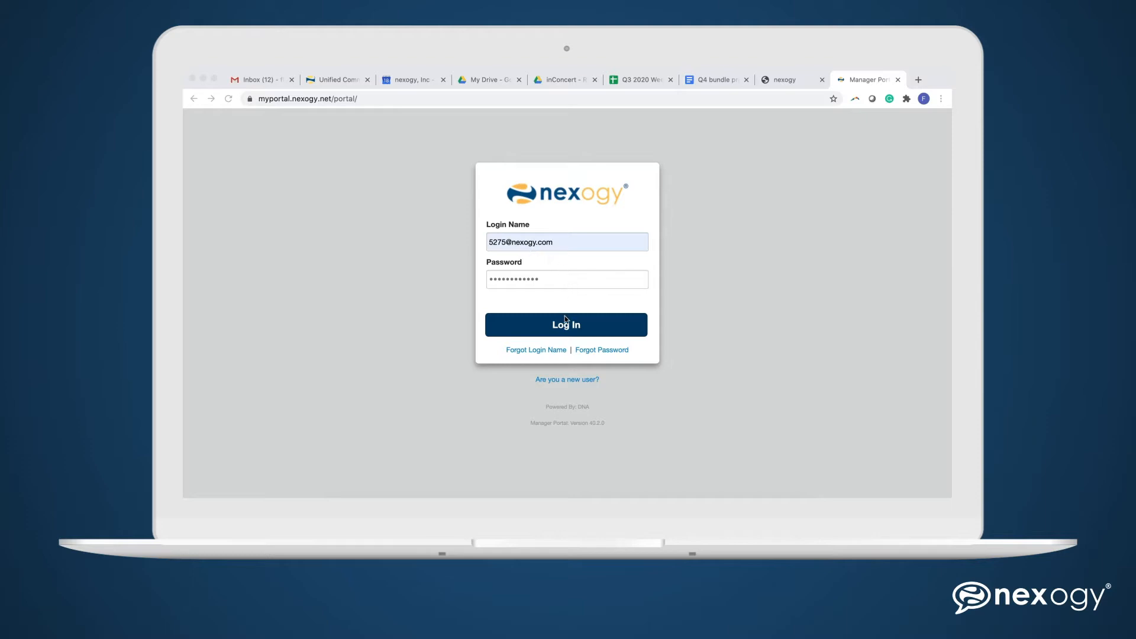
# - Log in and switch to the User Portal home with voicemail and recent calls
pyautogui.click(566, 325)
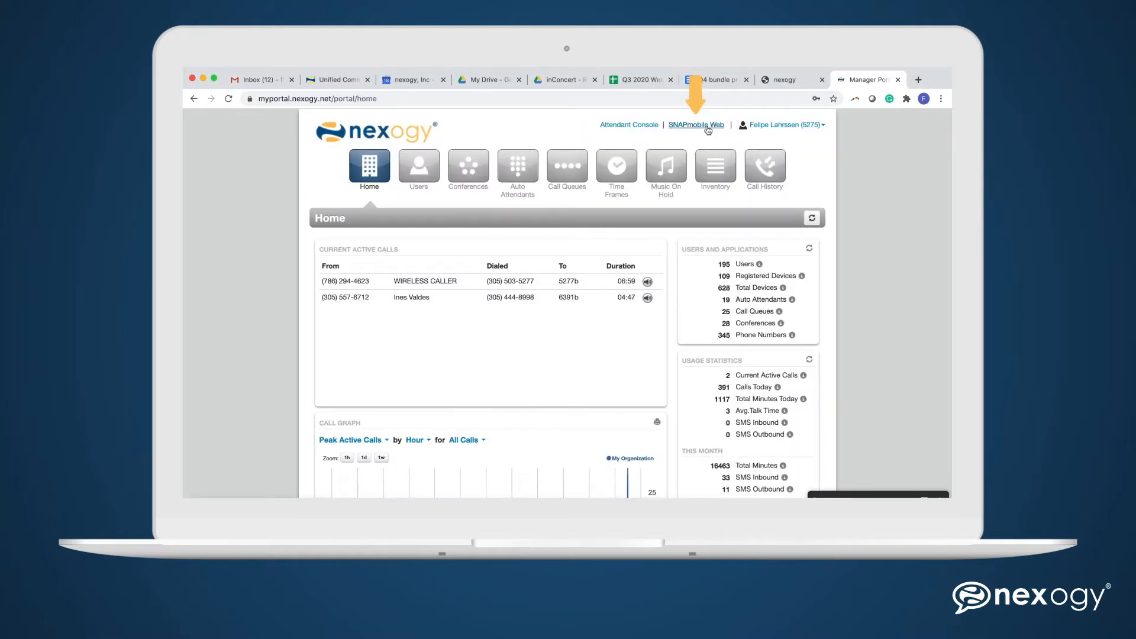
pyautogui.moveTo(774, 124)
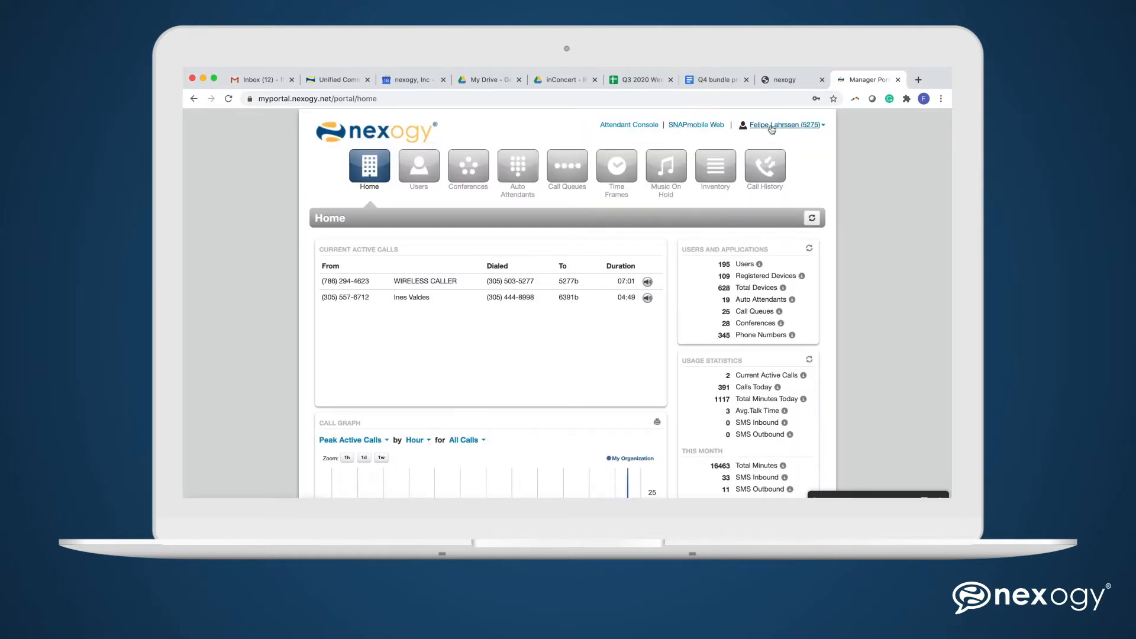
pyautogui.click(781, 124)
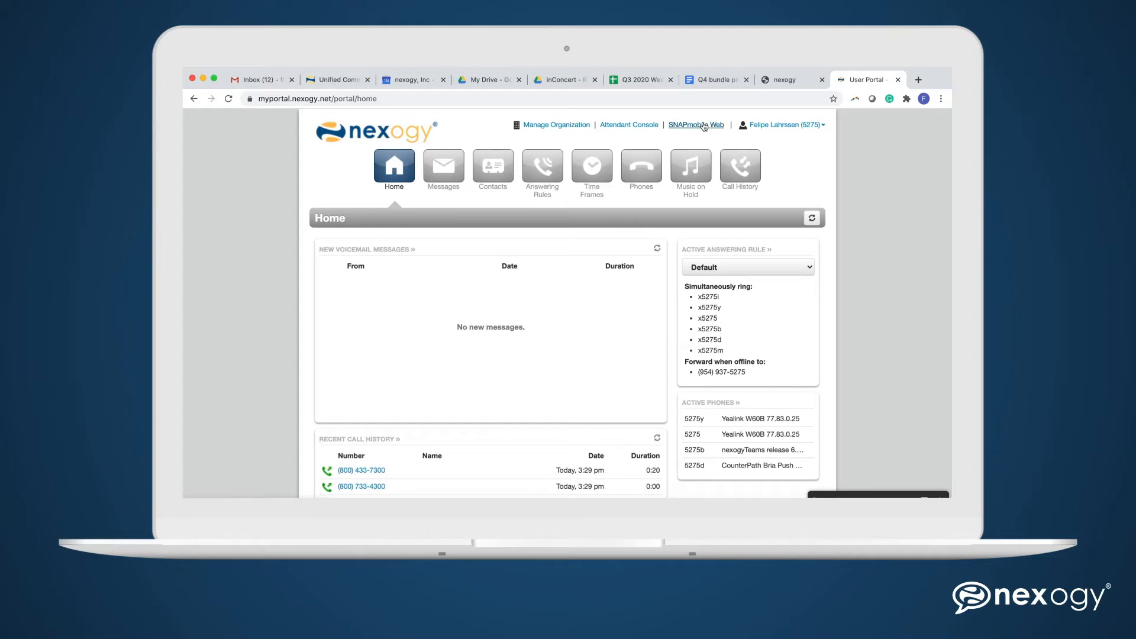
# - Launch the SNAPmobile Web softphone popup and browse down its alphabetical contacts
pyautogui.click(694, 124)
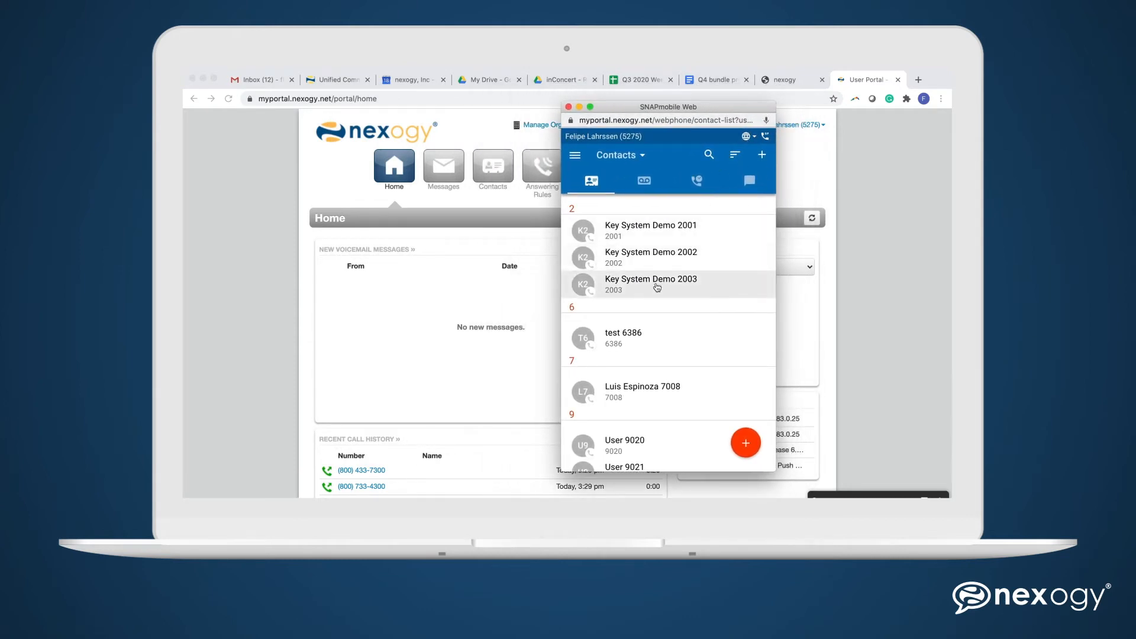
pyautogui.scroll(-3)
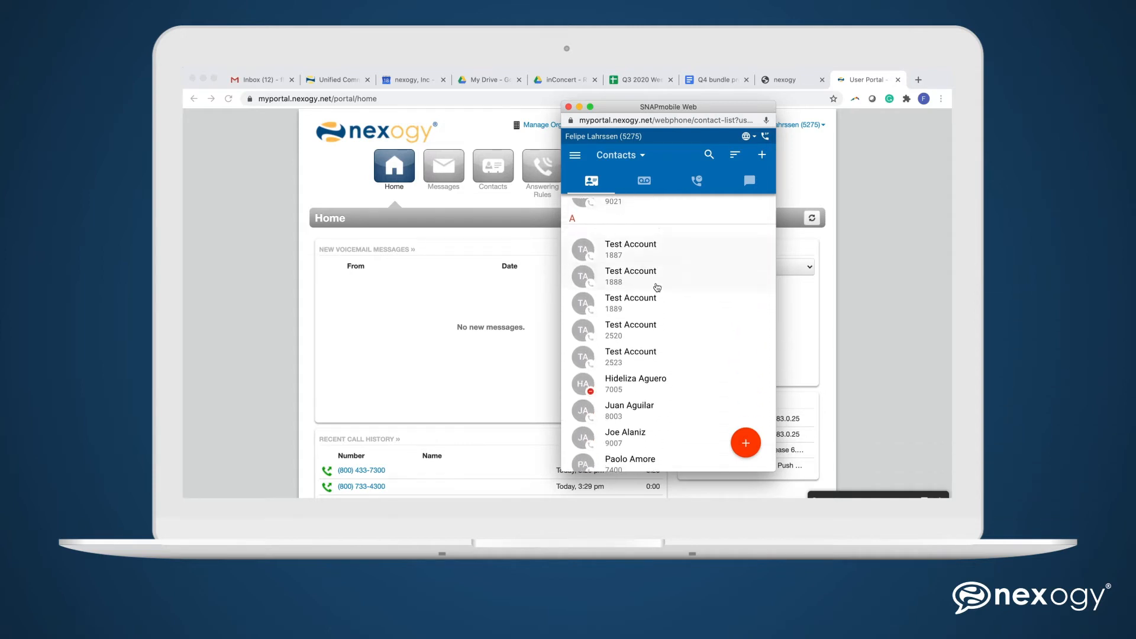
pyautogui.scroll(-3)
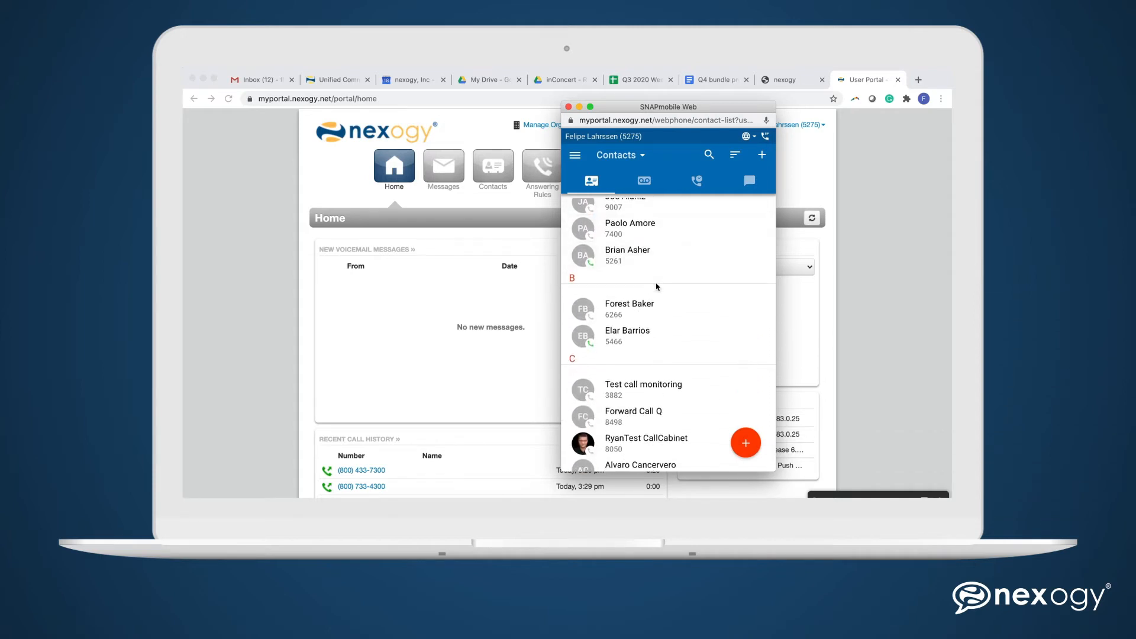
pyautogui.scroll(-3)
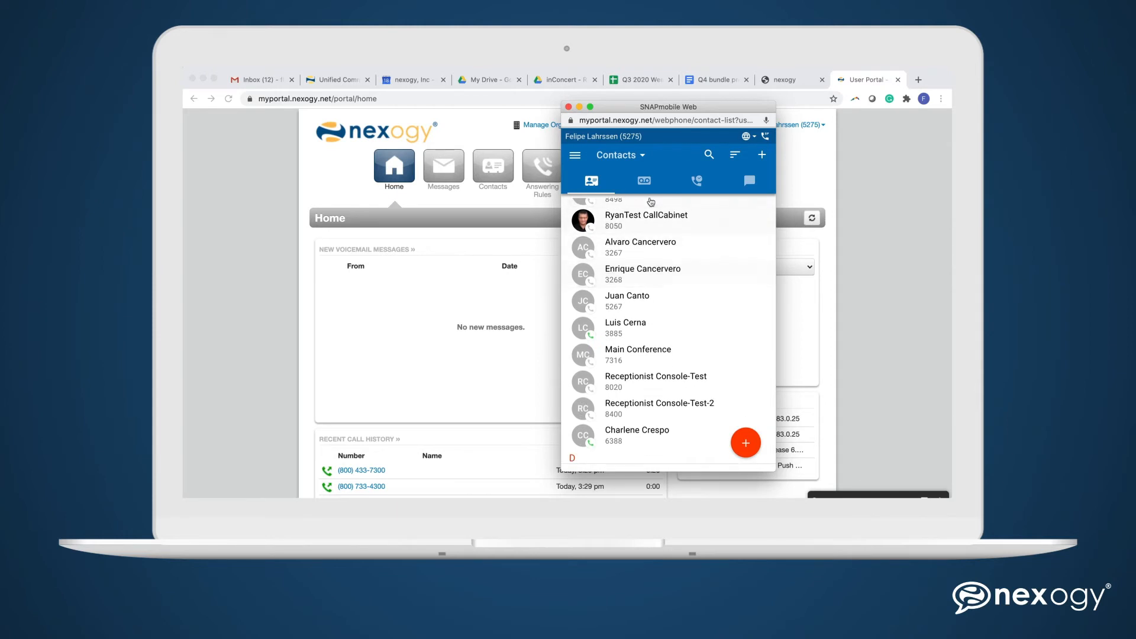
# - Review the voicemail inbox and browse the call history list
pyautogui.click(643, 180)
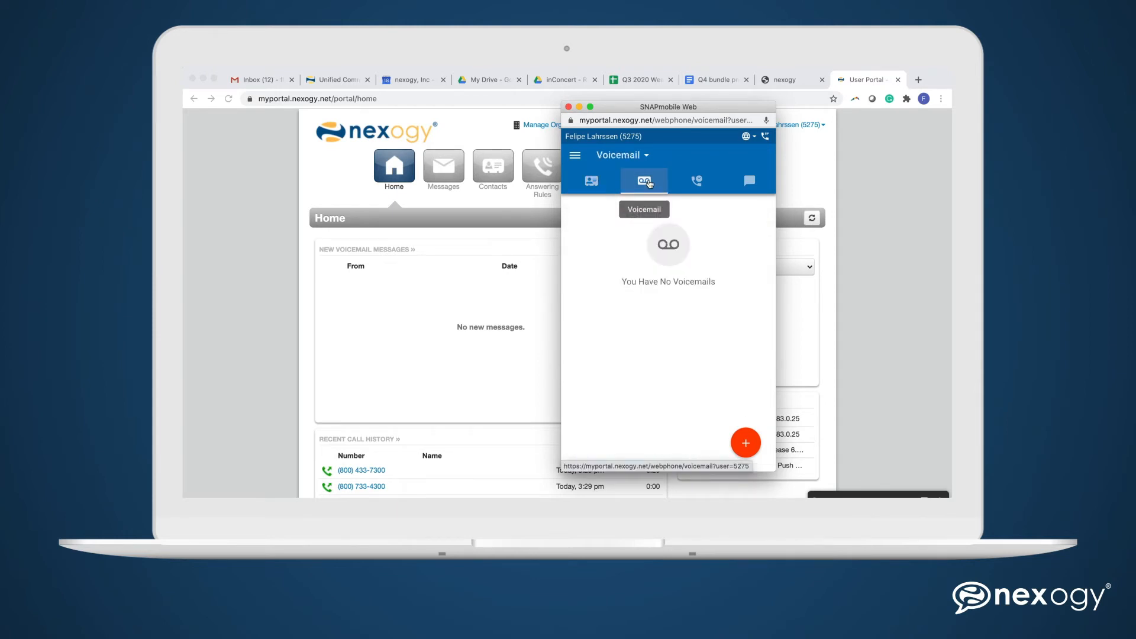
pyautogui.click(695, 180)
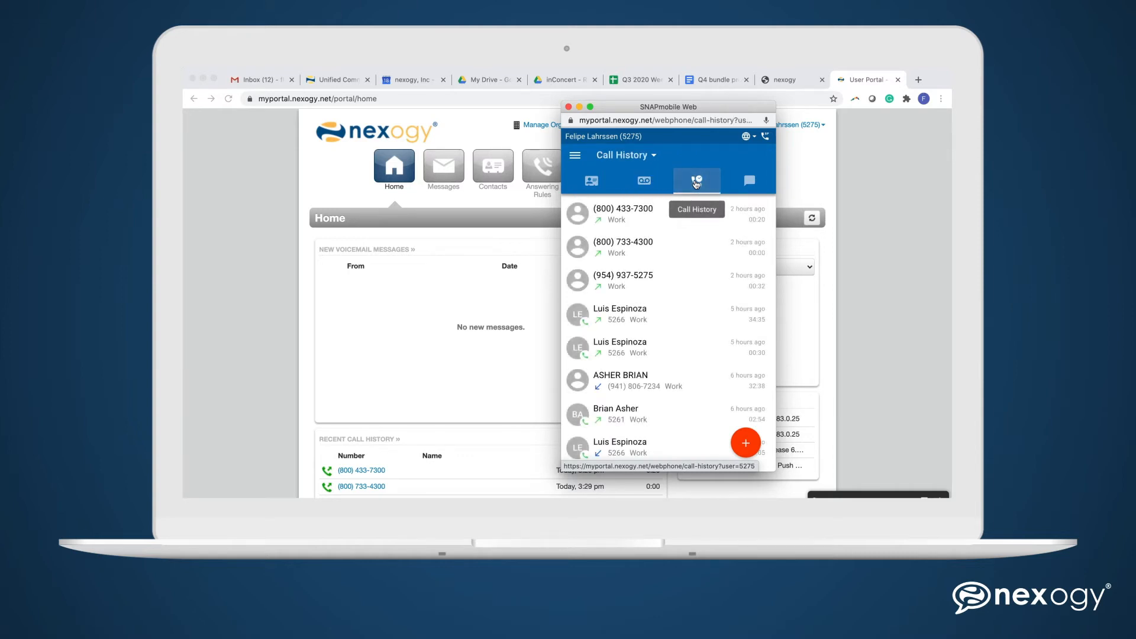
pyautogui.scroll(-3)
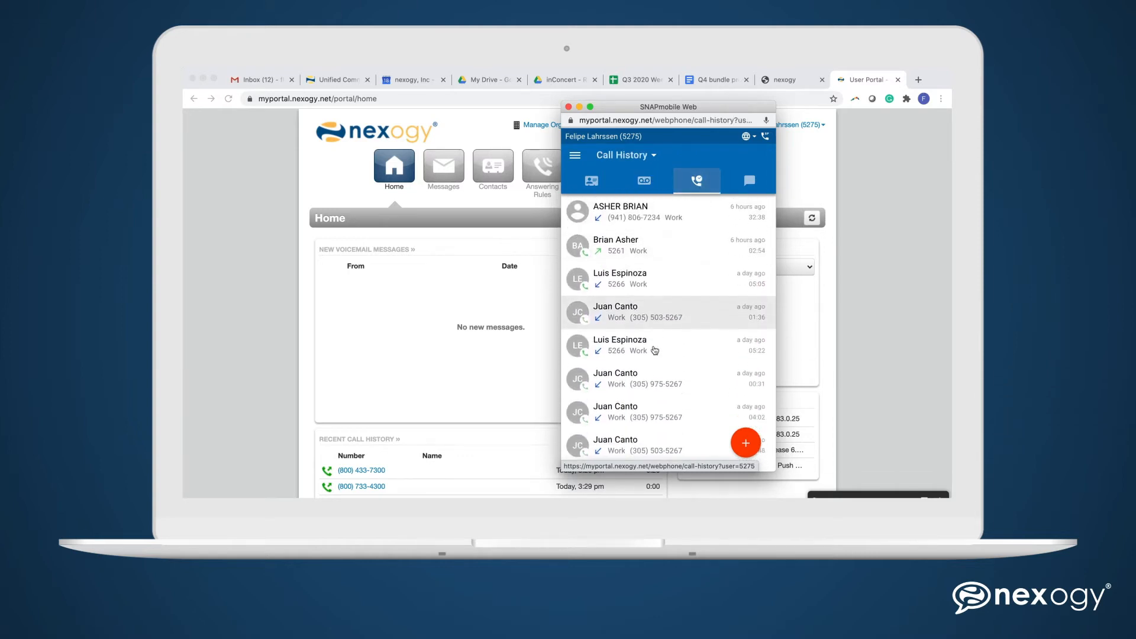
pyautogui.scroll(-3)
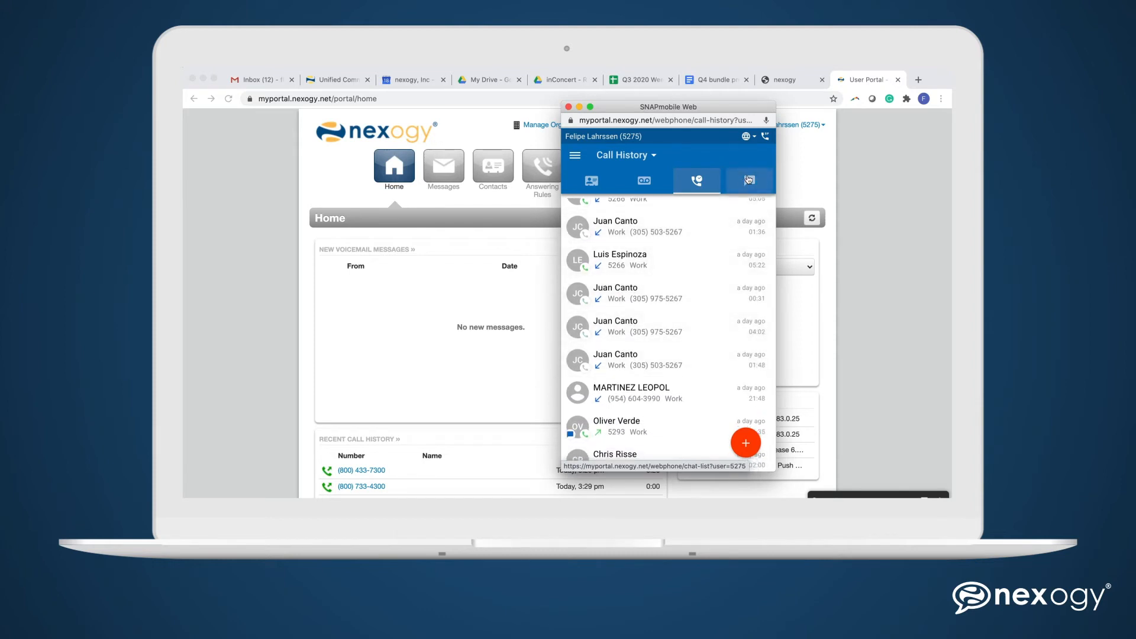
# - Browse the chat and SMS conversation threads
pyautogui.click(748, 180)
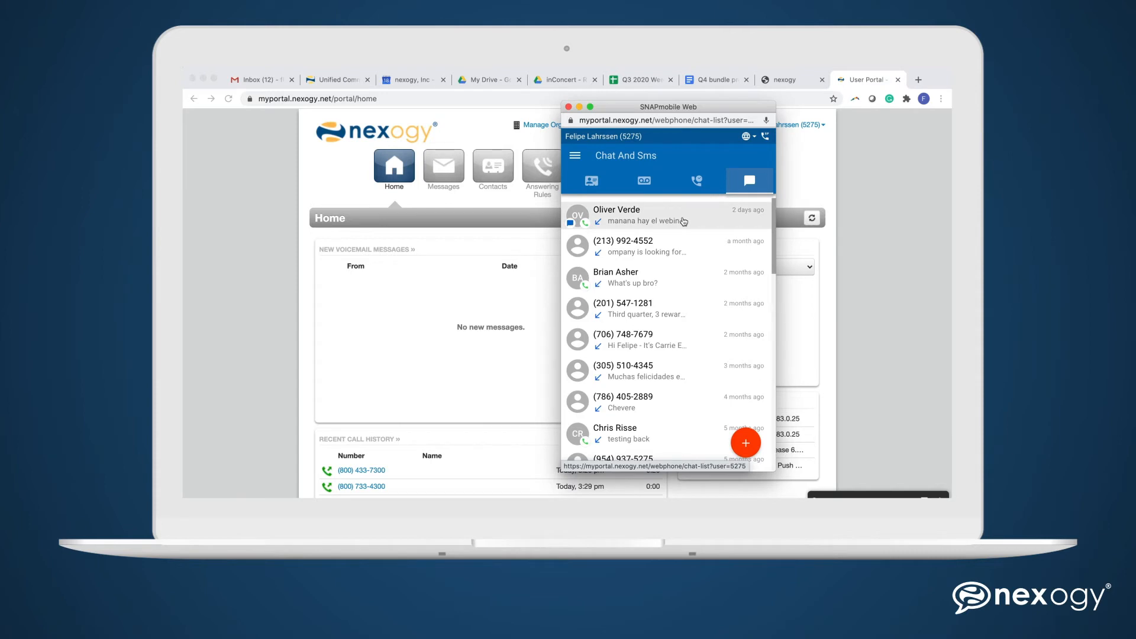
pyautogui.scroll(-3)
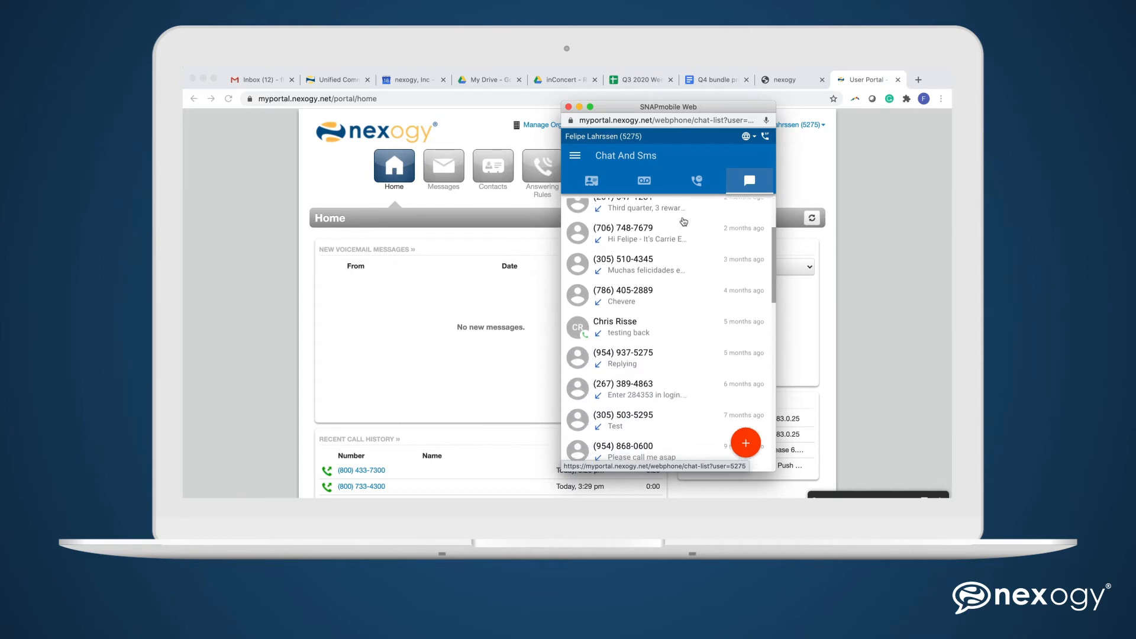
pyautogui.scroll(3)
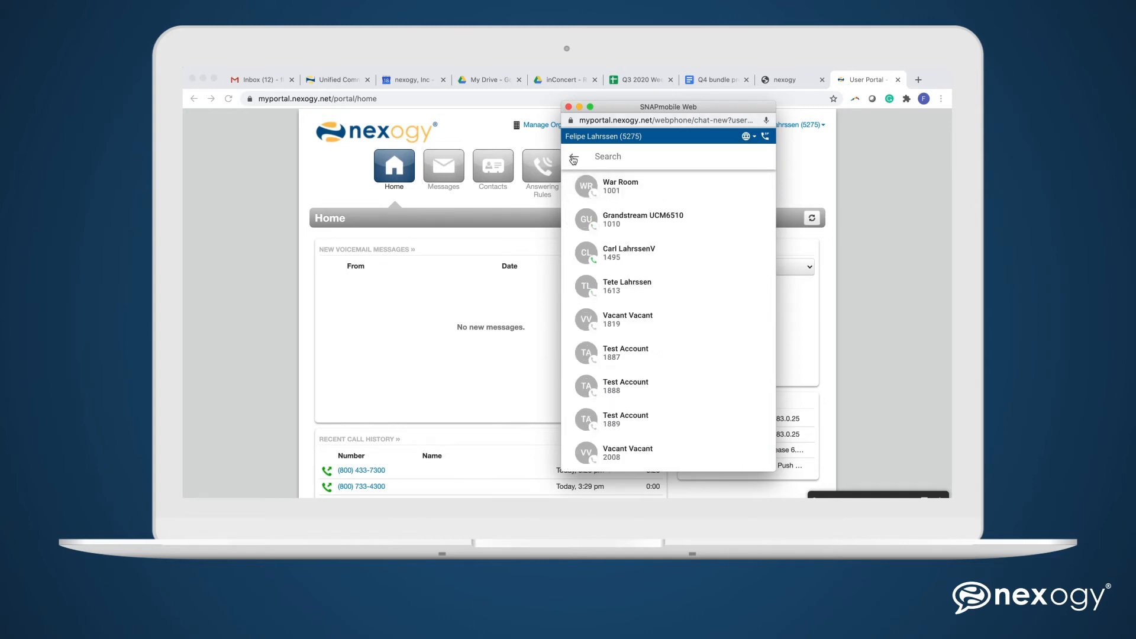
# - Start a new call from the red + menu, bringing up the dial pad
pyautogui.click(749, 181)
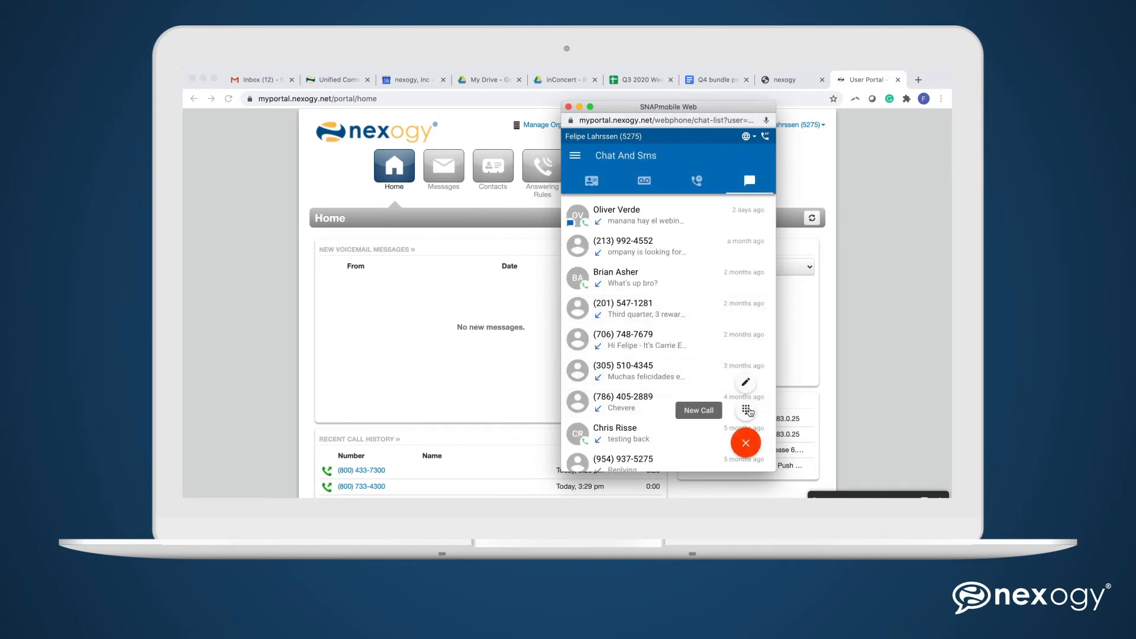
pyautogui.click(745, 410)
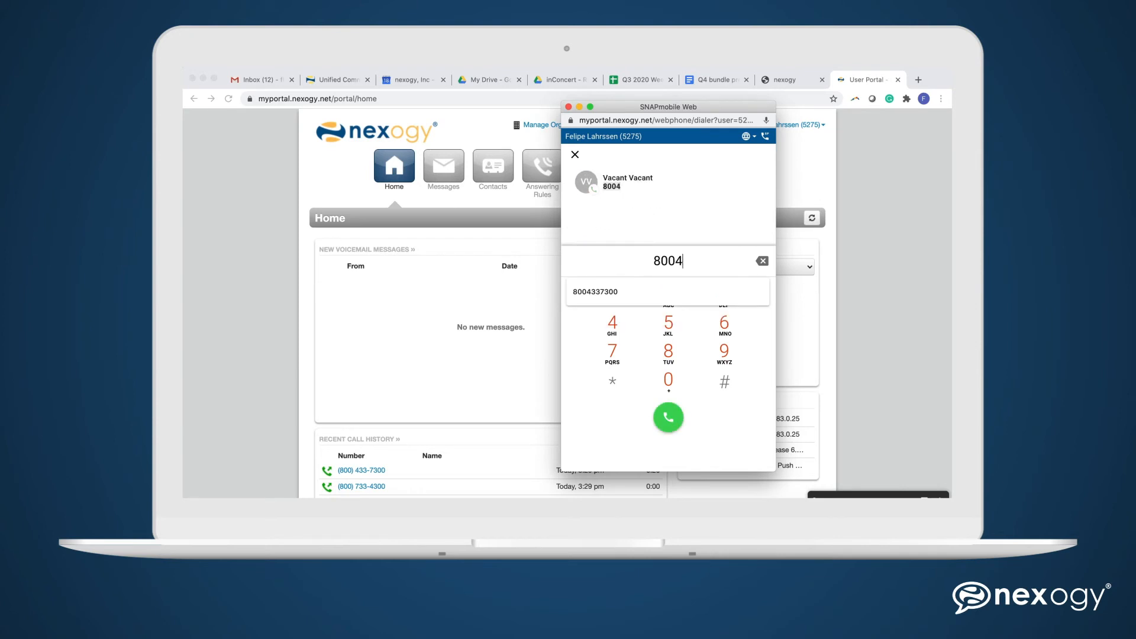
pyautogui.click(667, 418)
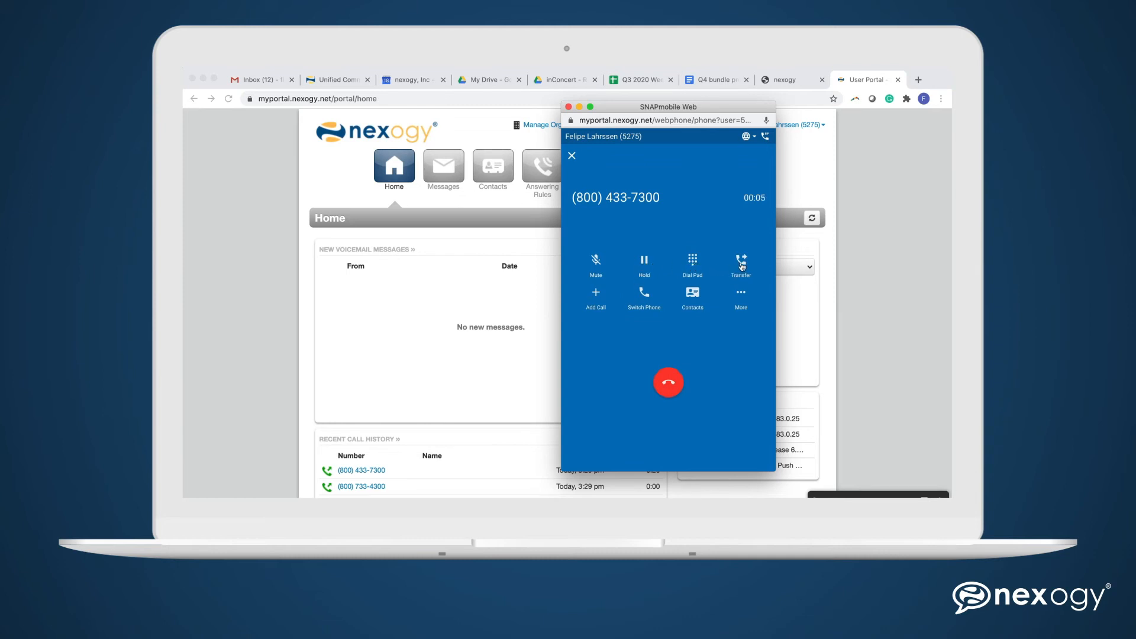
pyautogui.moveTo(635, 321)
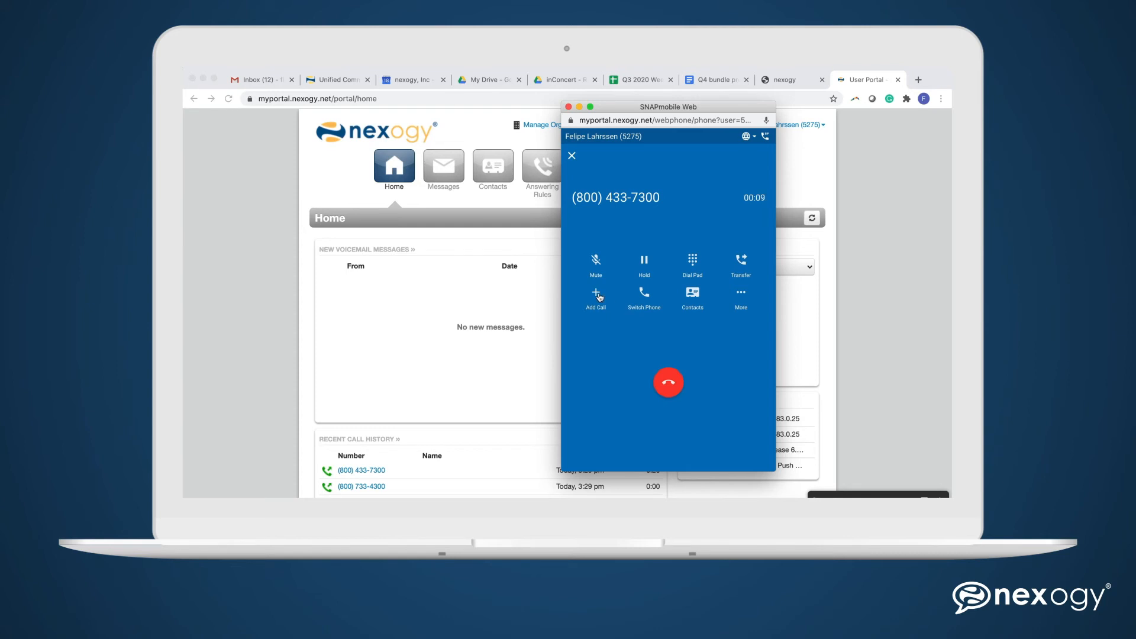
pyautogui.moveTo(643, 296)
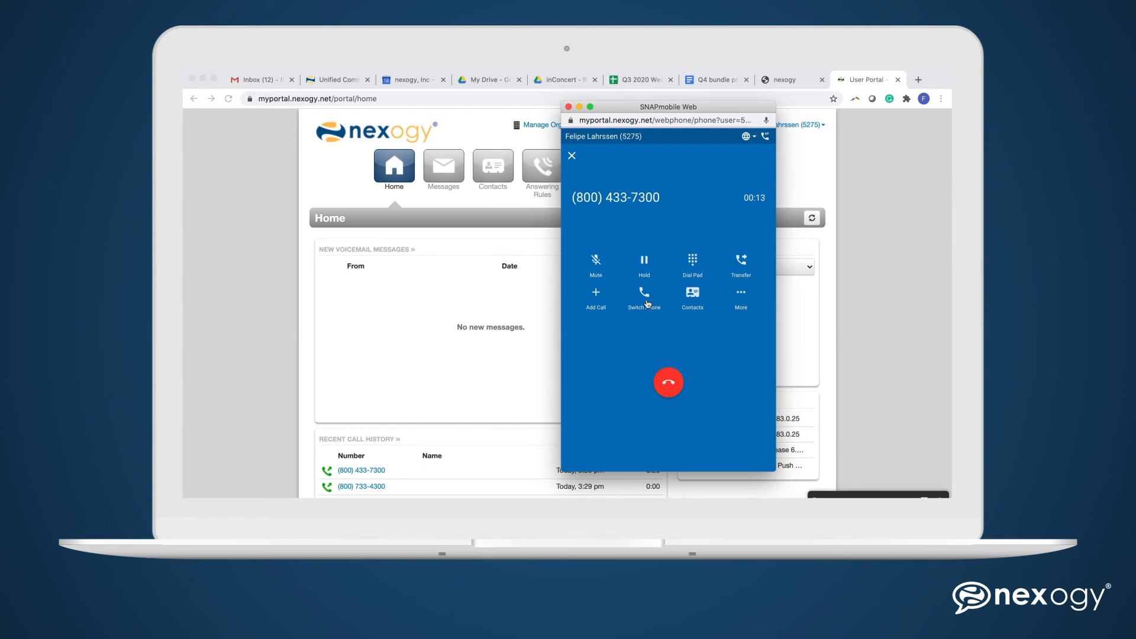
pyautogui.moveTo(650, 303)
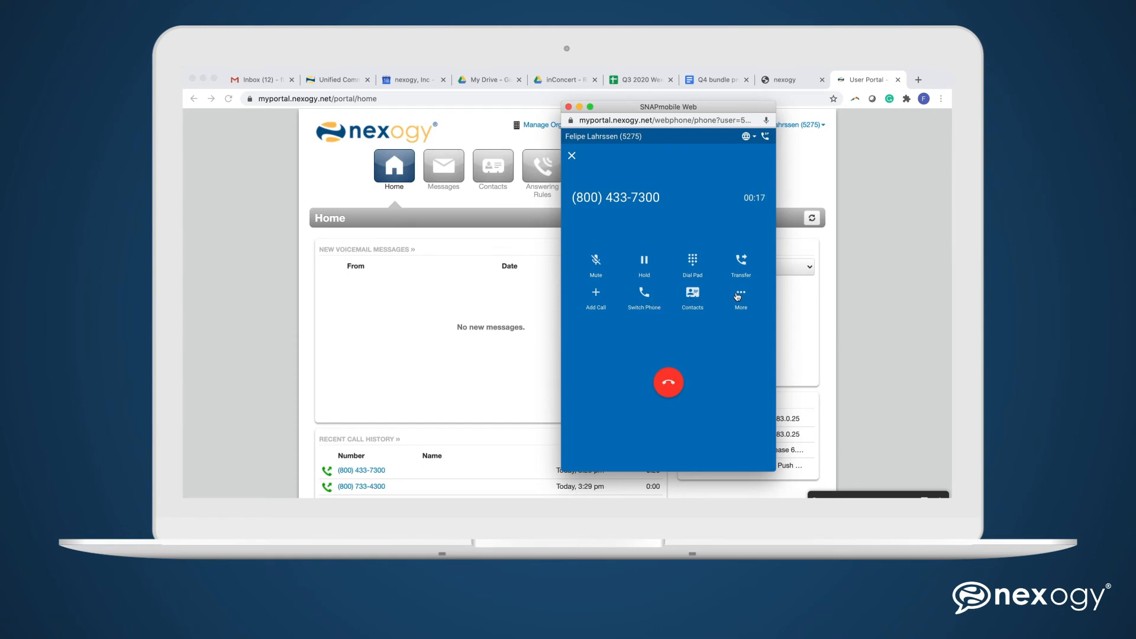
pyautogui.click(740, 297)
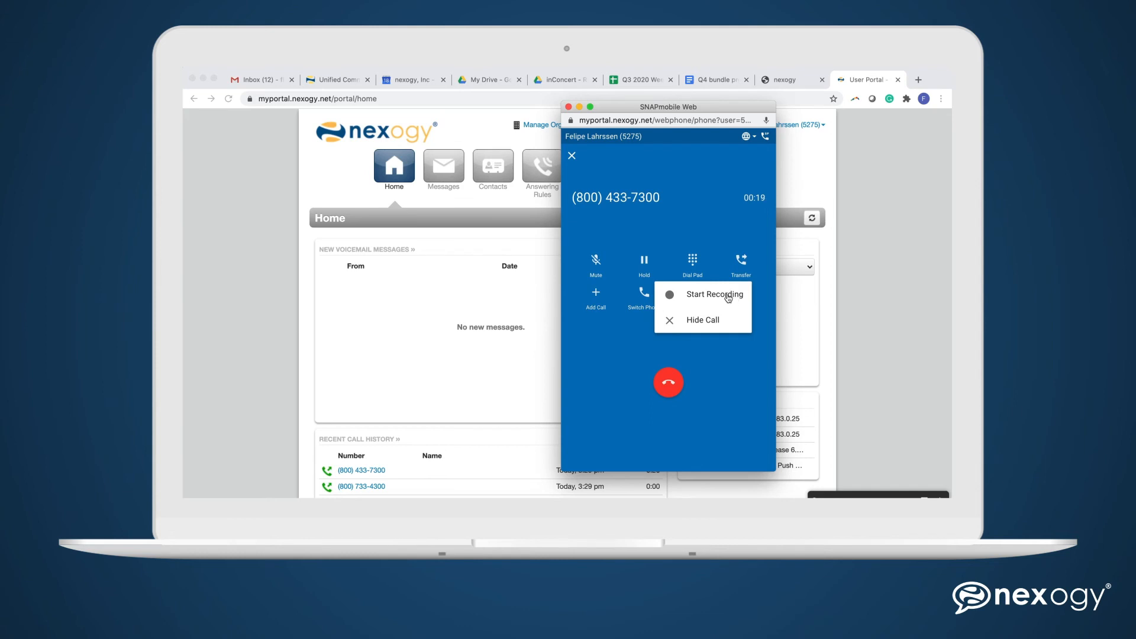
pyautogui.click(667, 382)
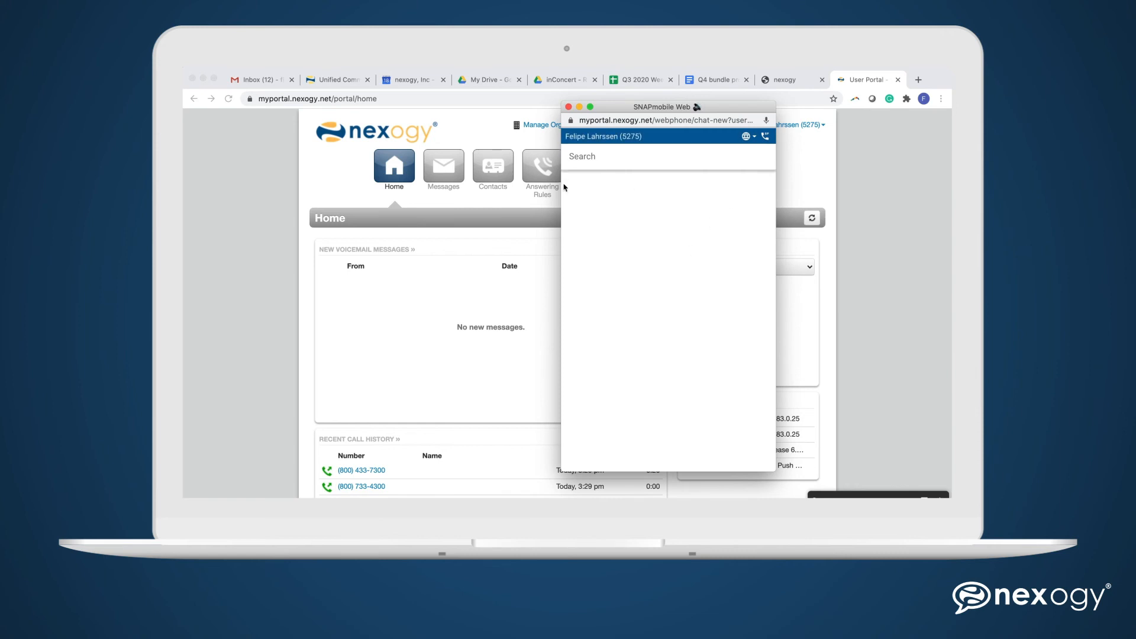
pyautogui.moveTo(193, 79)
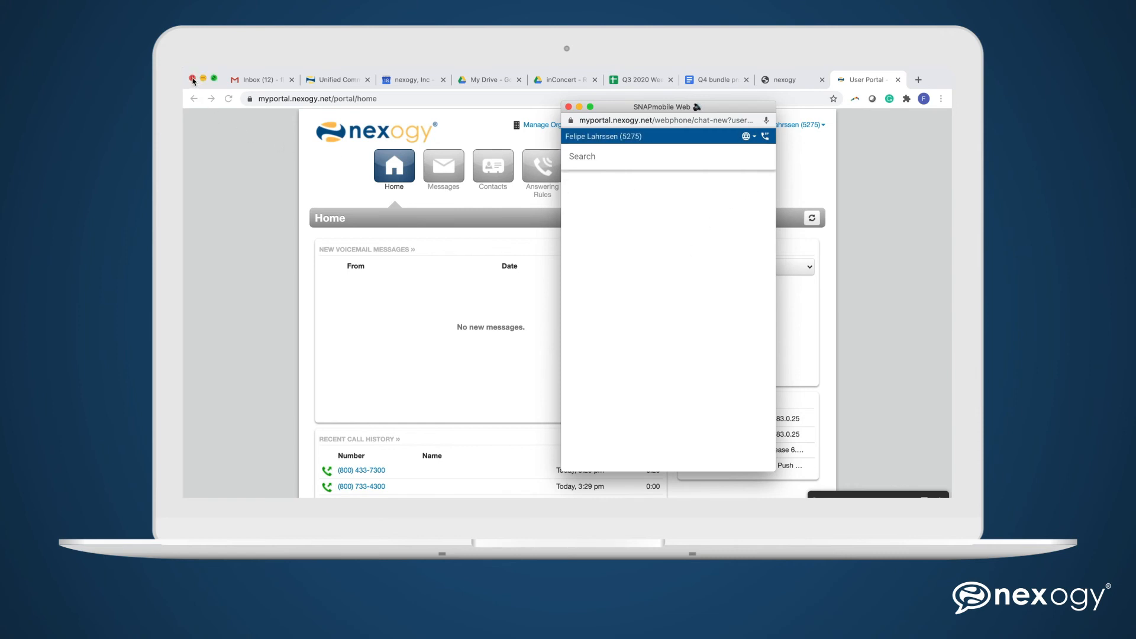